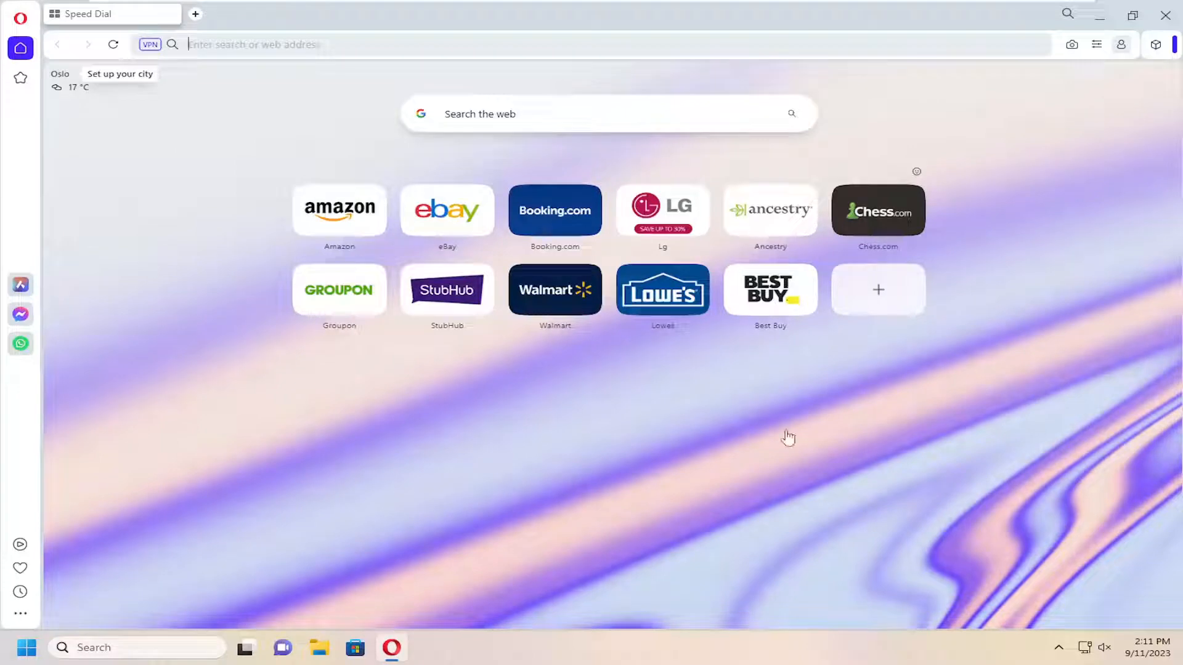
mouse_move(50, 409)
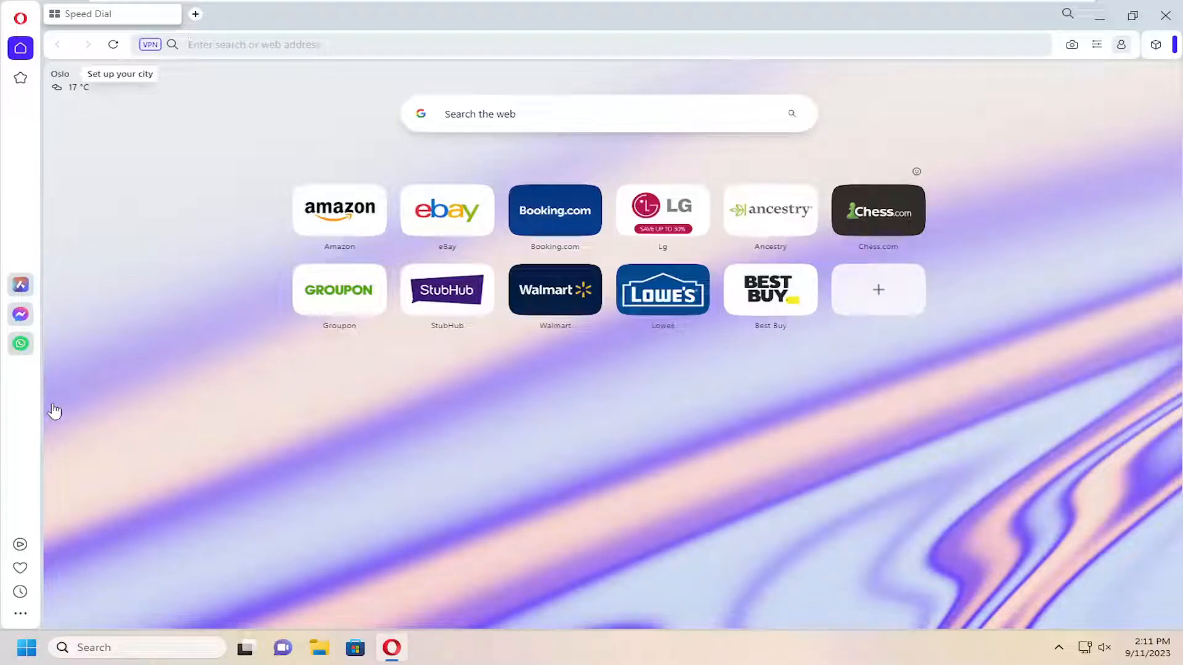
mouse_move(171, 367)
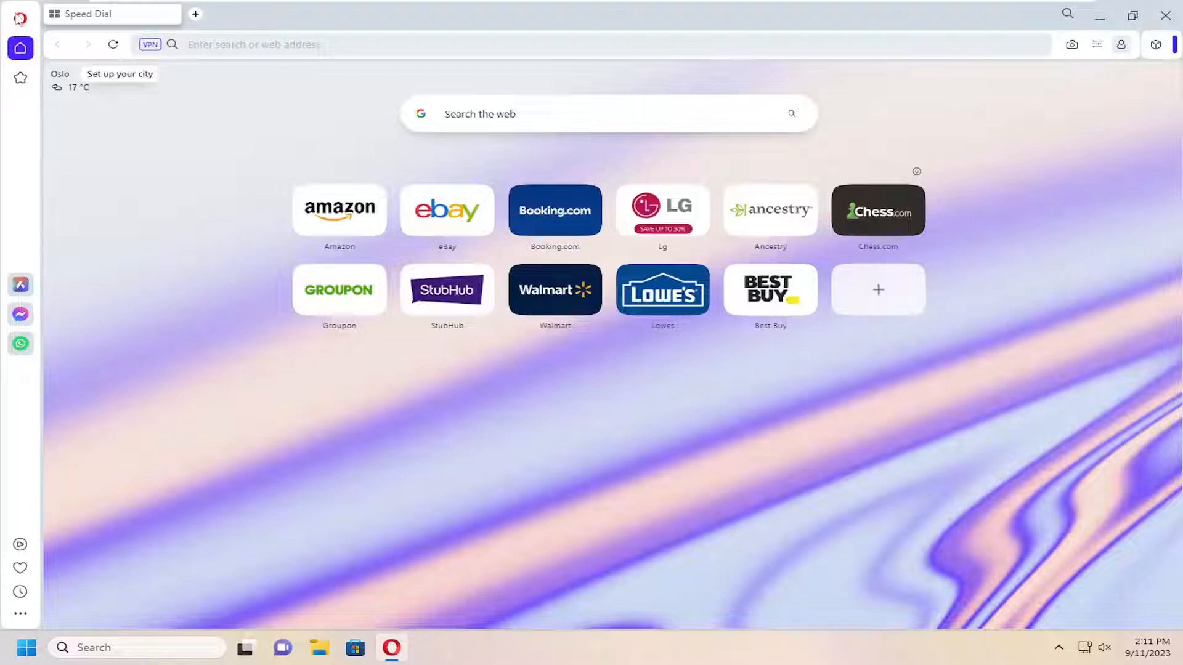
Open Opera Settings and go to the Manage sidebar page under the Sidebar section.
left_click(20, 19)
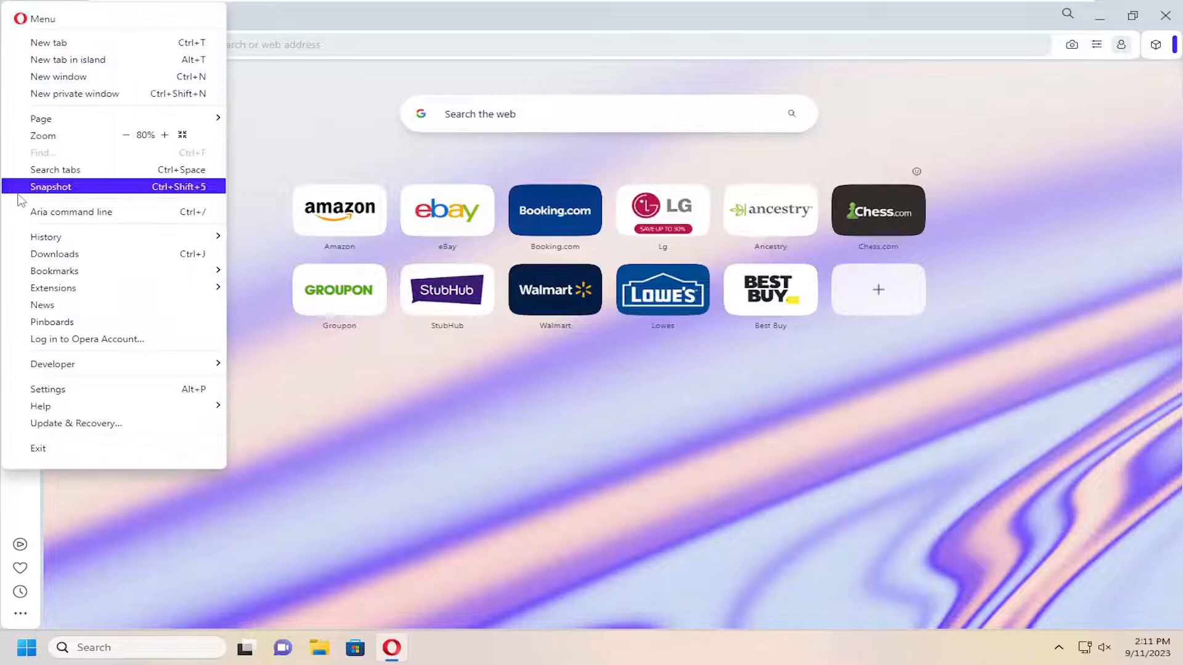
left_click(47, 389)
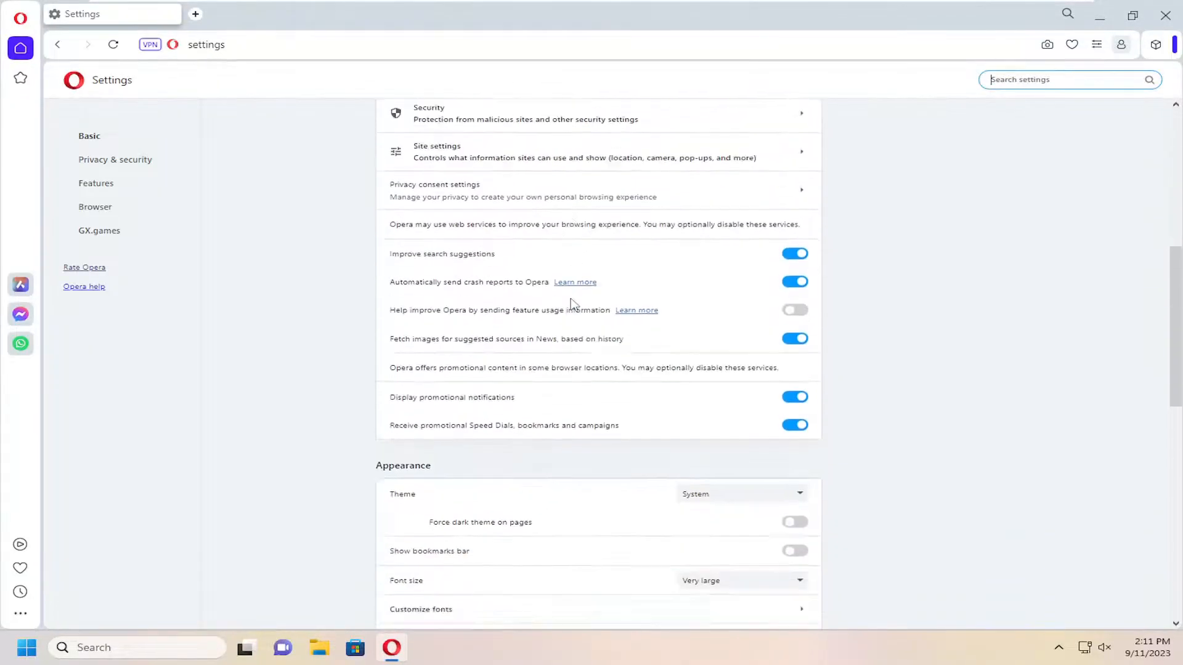
scroll("down", 3)
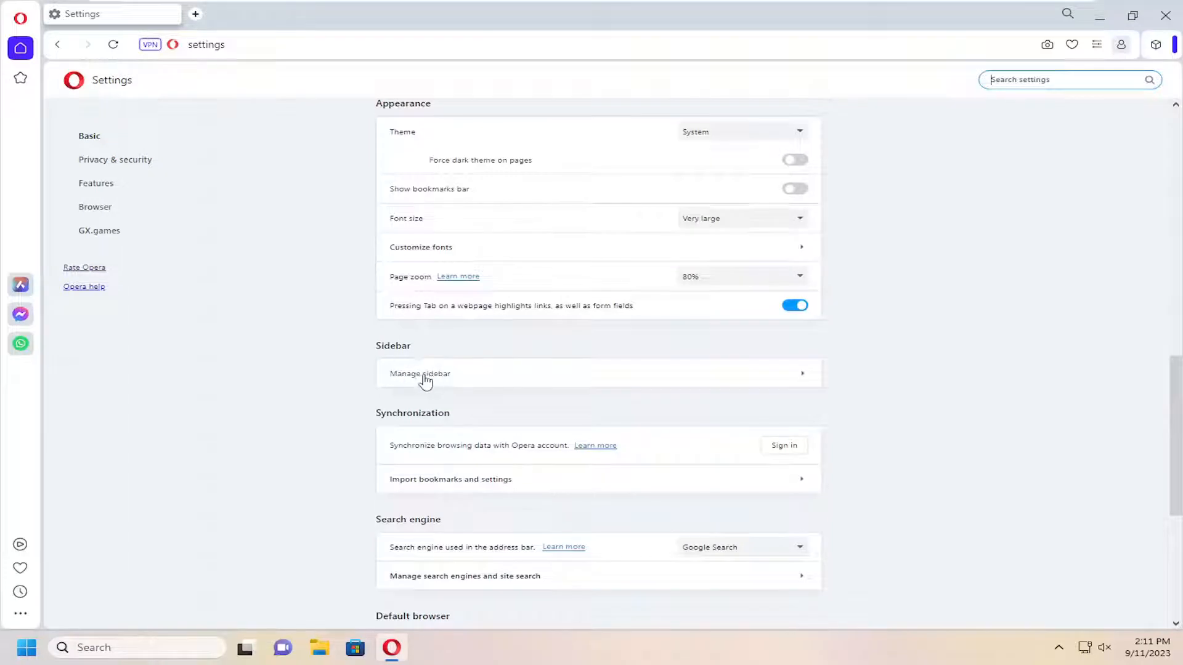
left_click(420, 374)
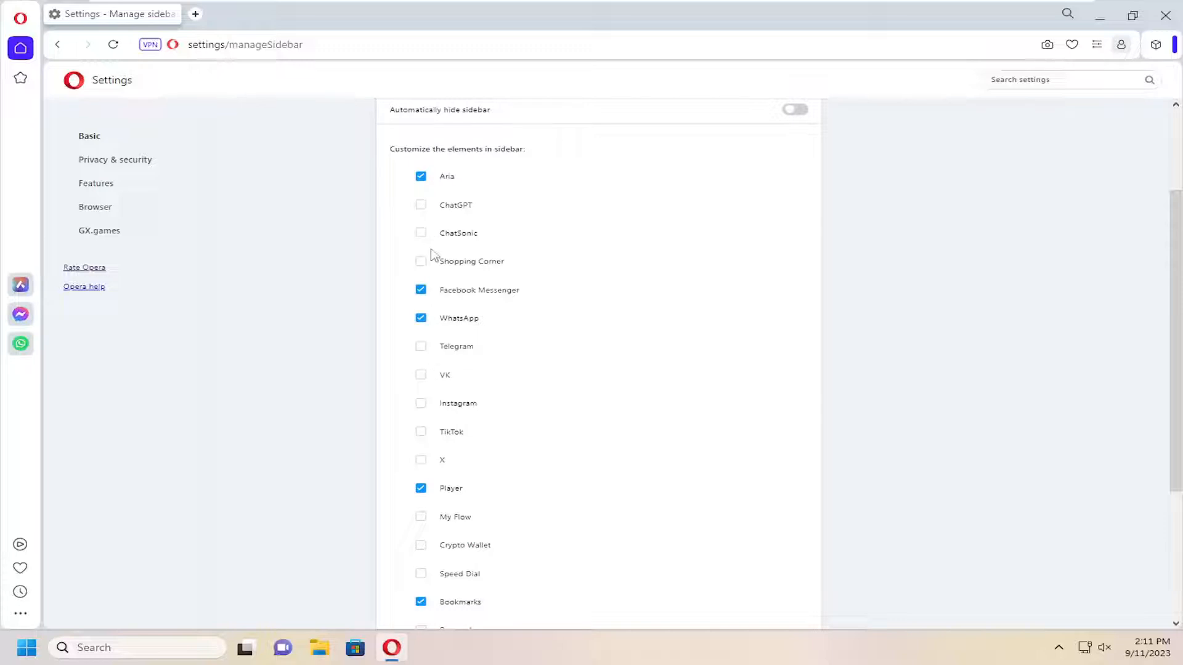
left_click(421, 205)
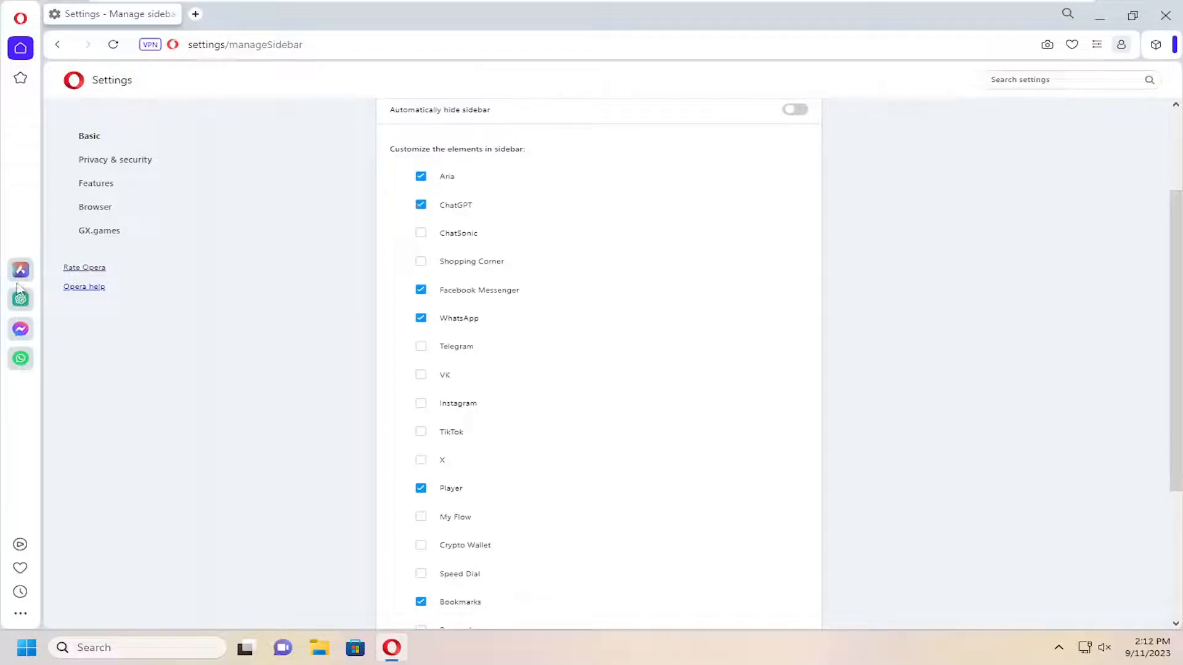
scroll("down", 3)
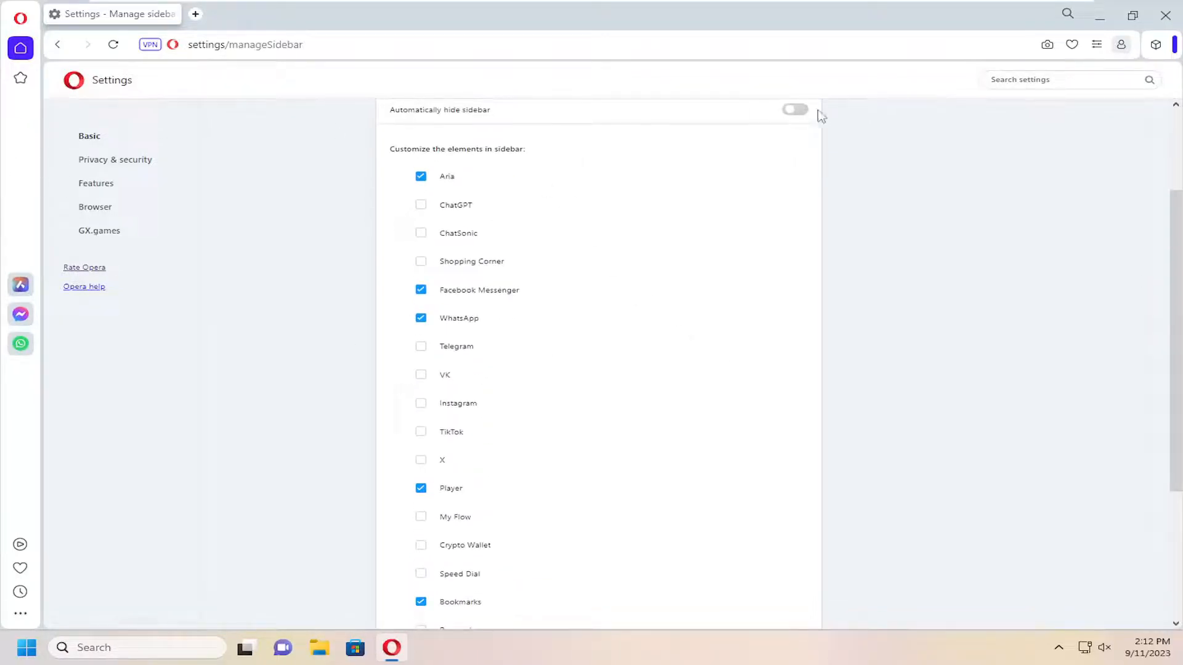
left_click(794, 110)
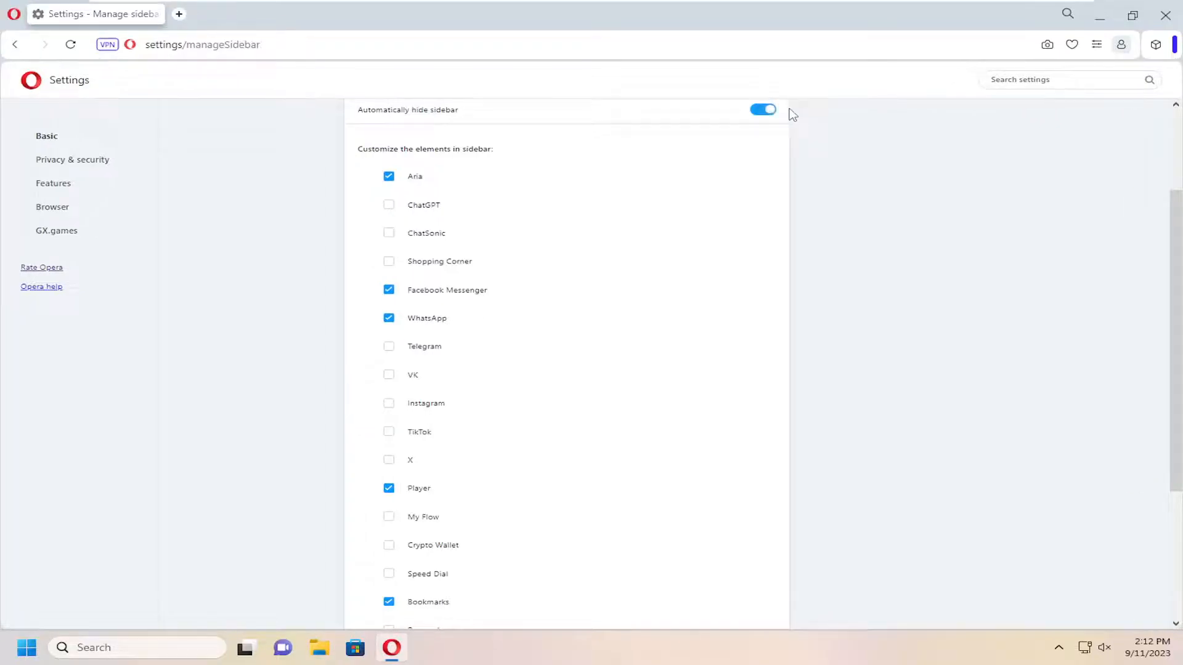
mouse_move(763, 109)
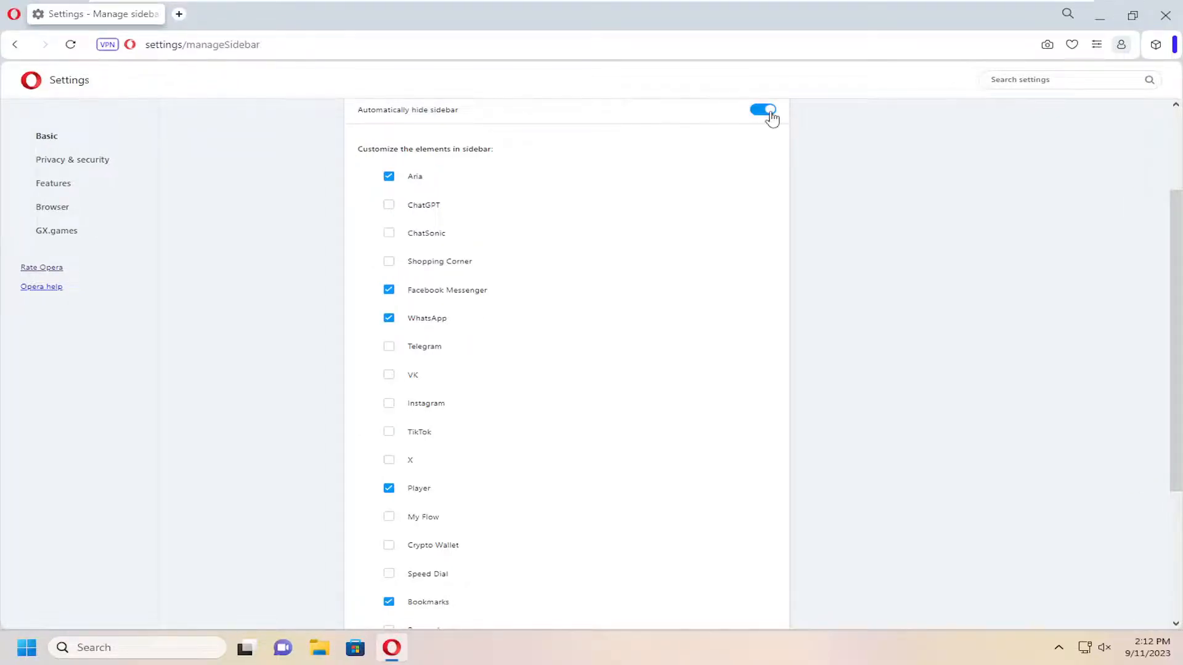
left_click(762, 109)
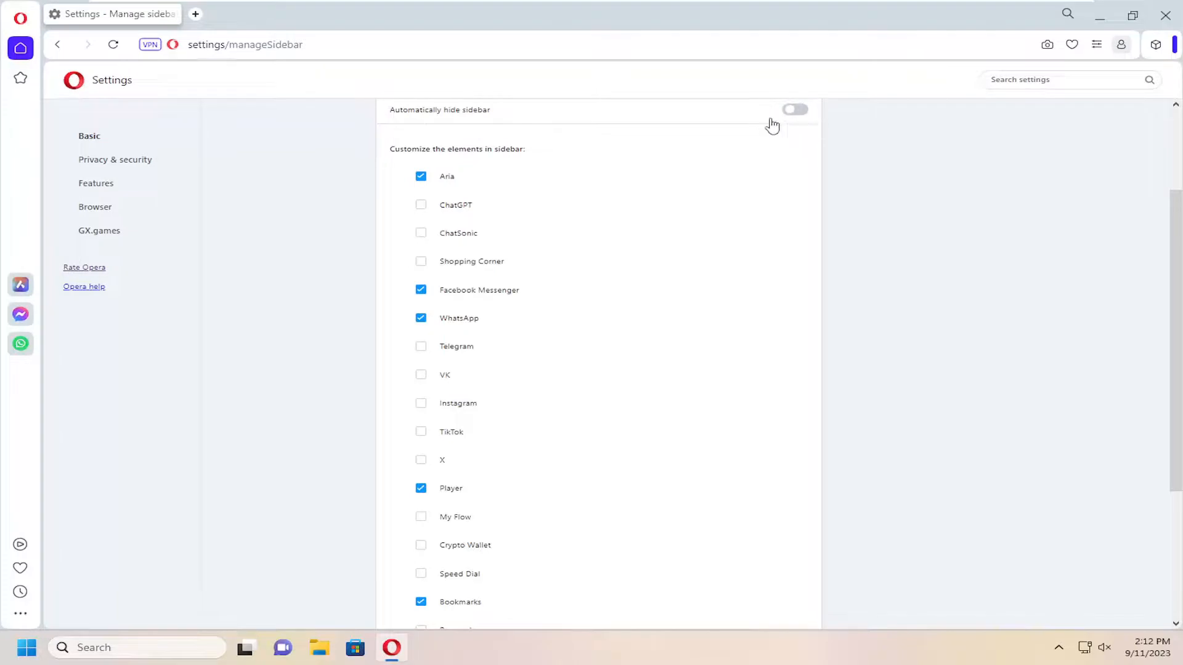
mouse_move(48, 294)
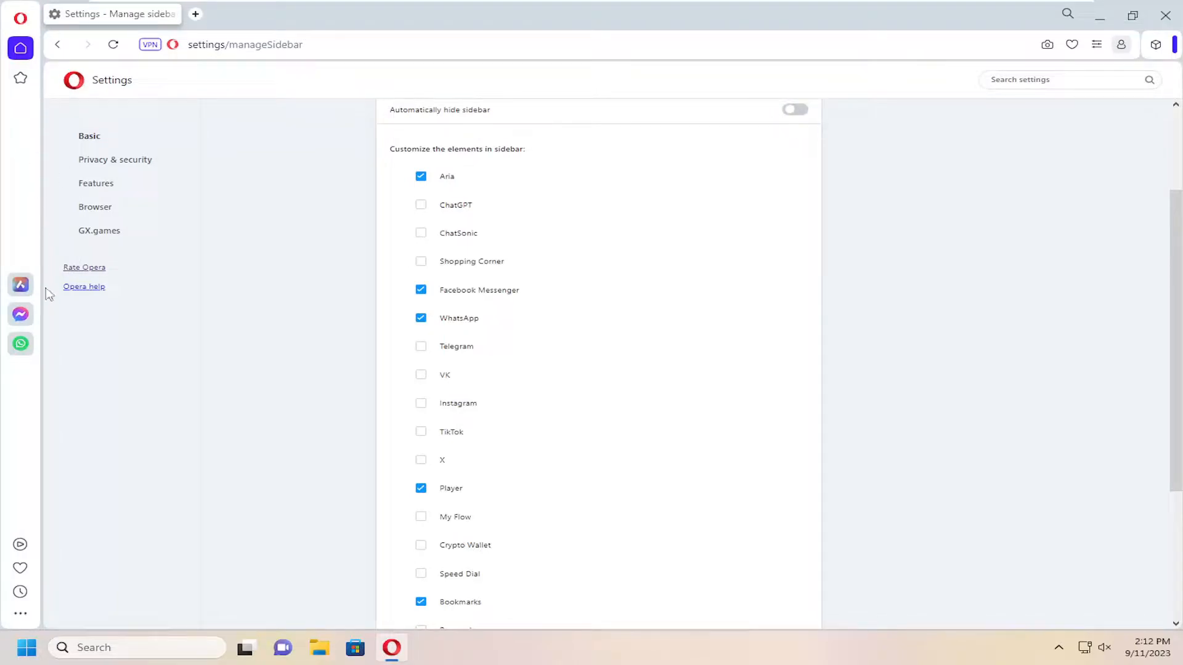
mouse_move(31, 406)
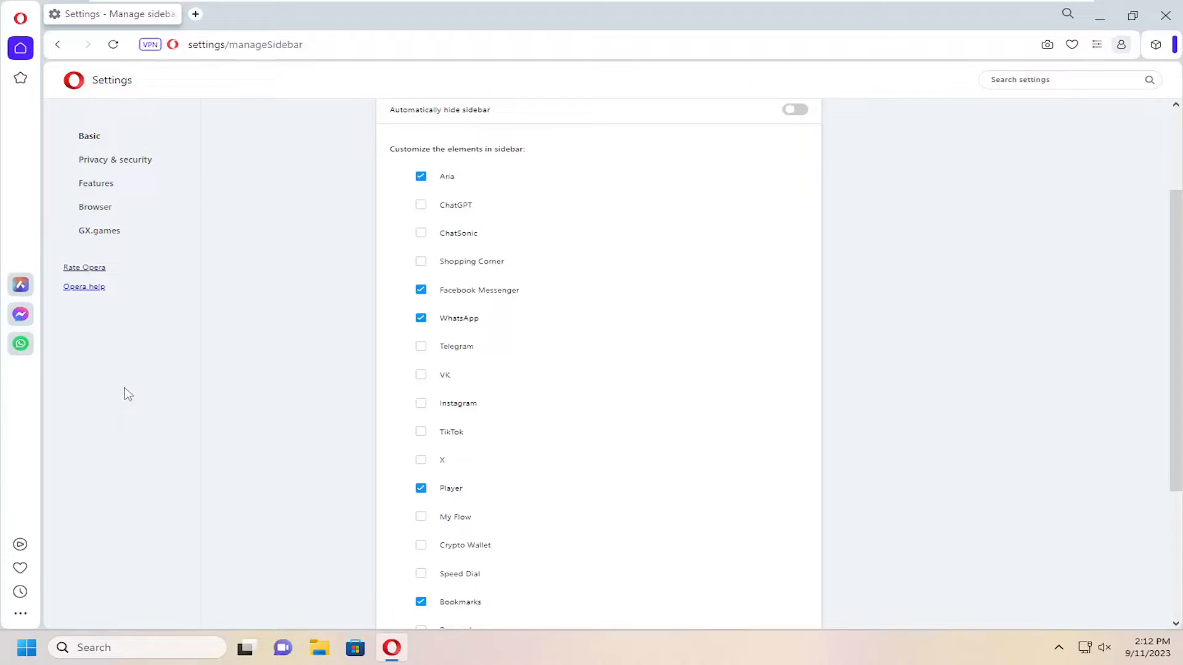
mouse_move(421, 417)
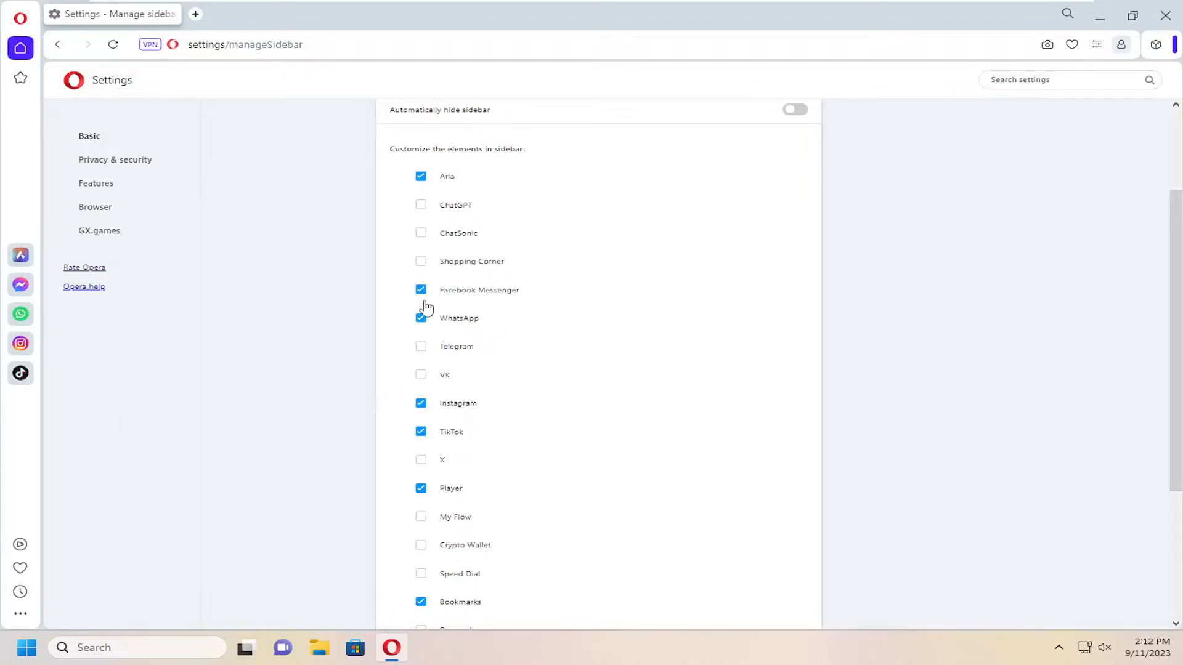
Tick My Flow so it joins Instagram and TikTok in the sidebar.
left_click(421, 517)
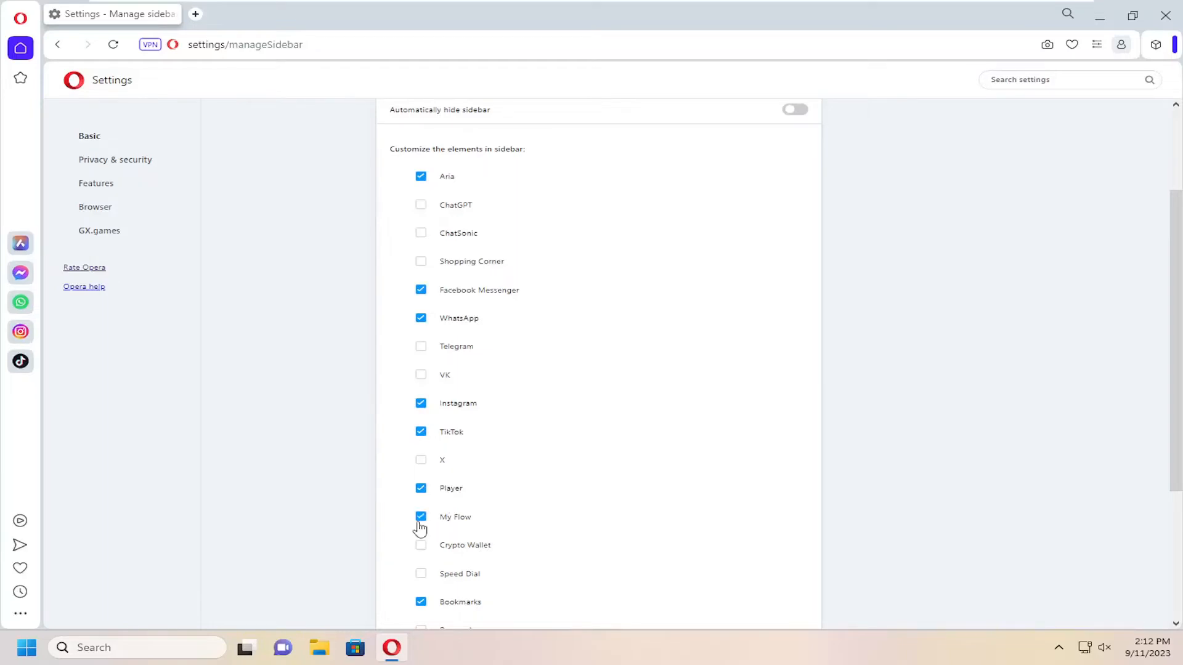